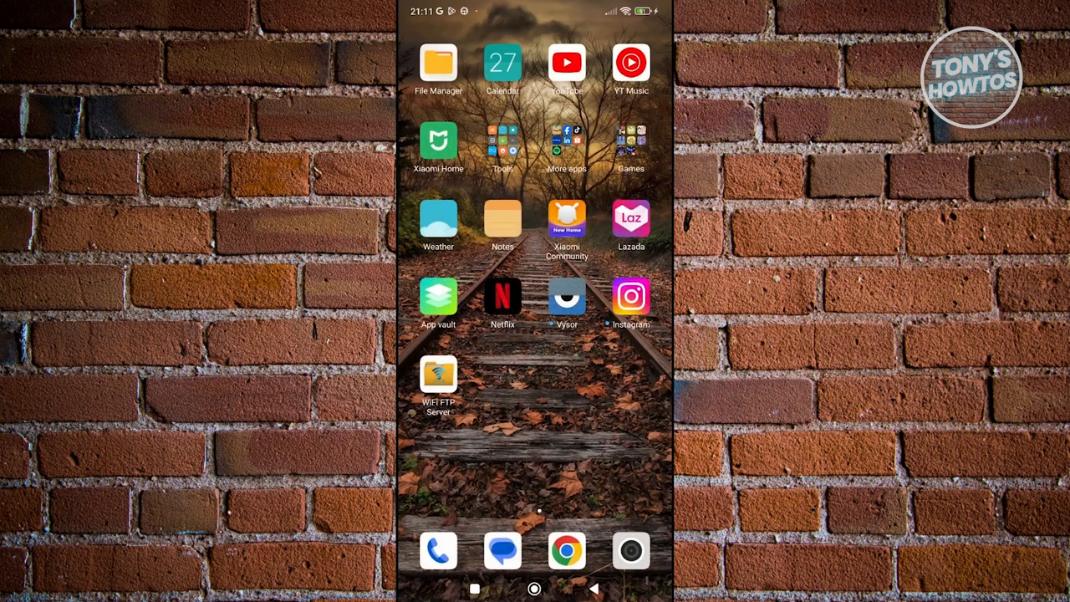
Open TikTok from the More apps folder on the home screen
click(567, 142)
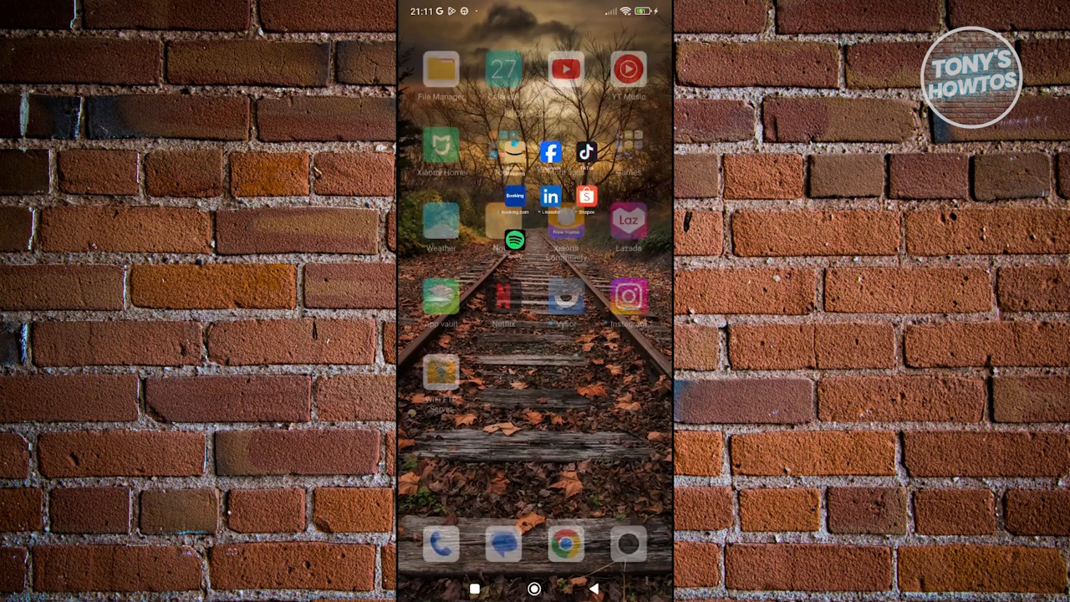
click(585, 153)
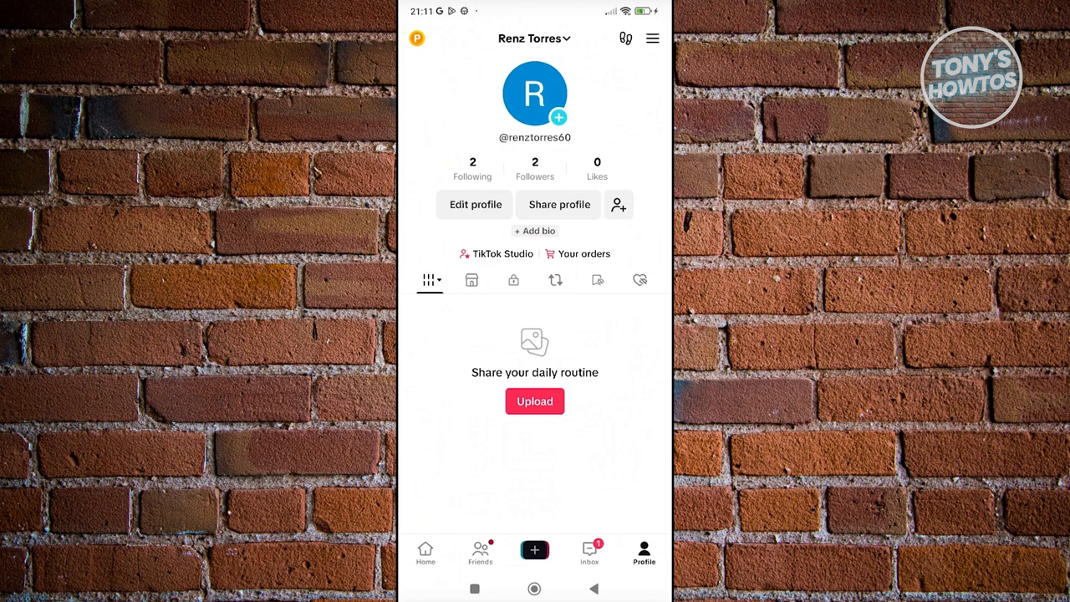
Go from the profile menu through Settings and privacy to Account
click(652, 39)
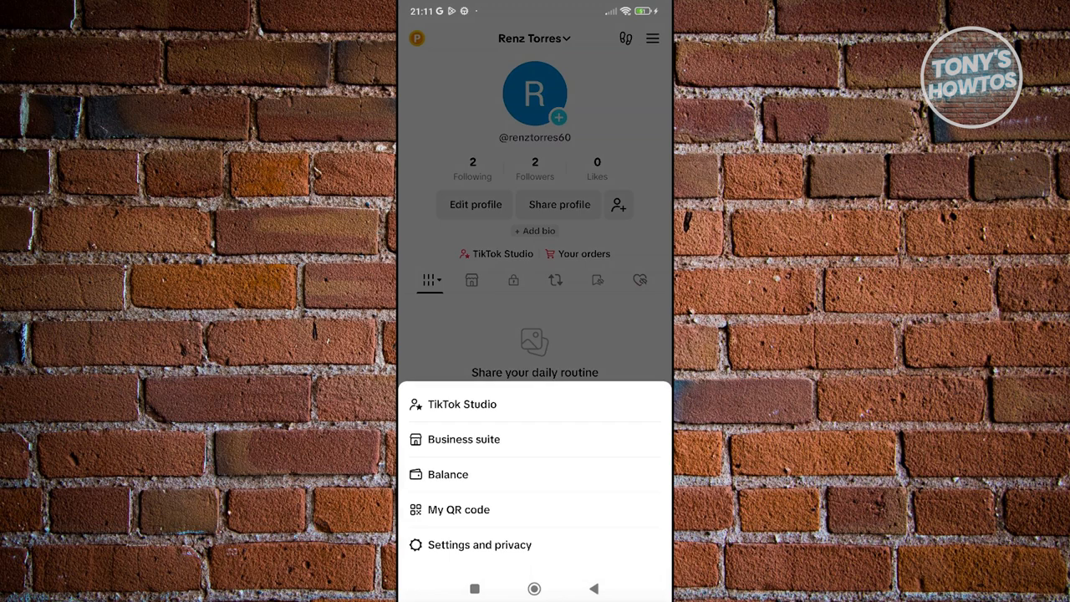
click(480, 545)
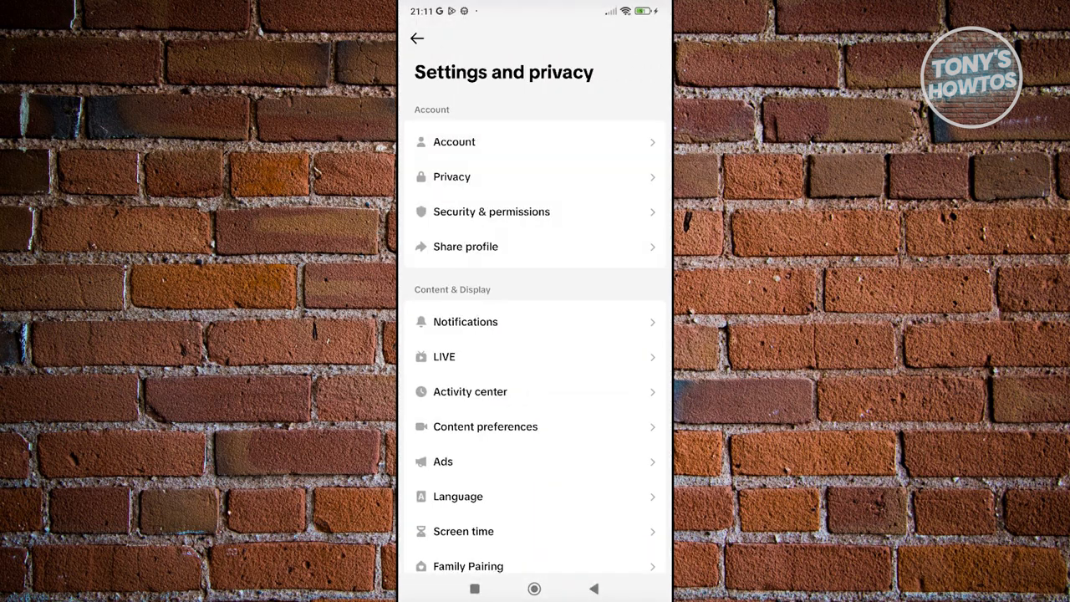
click(454, 141)
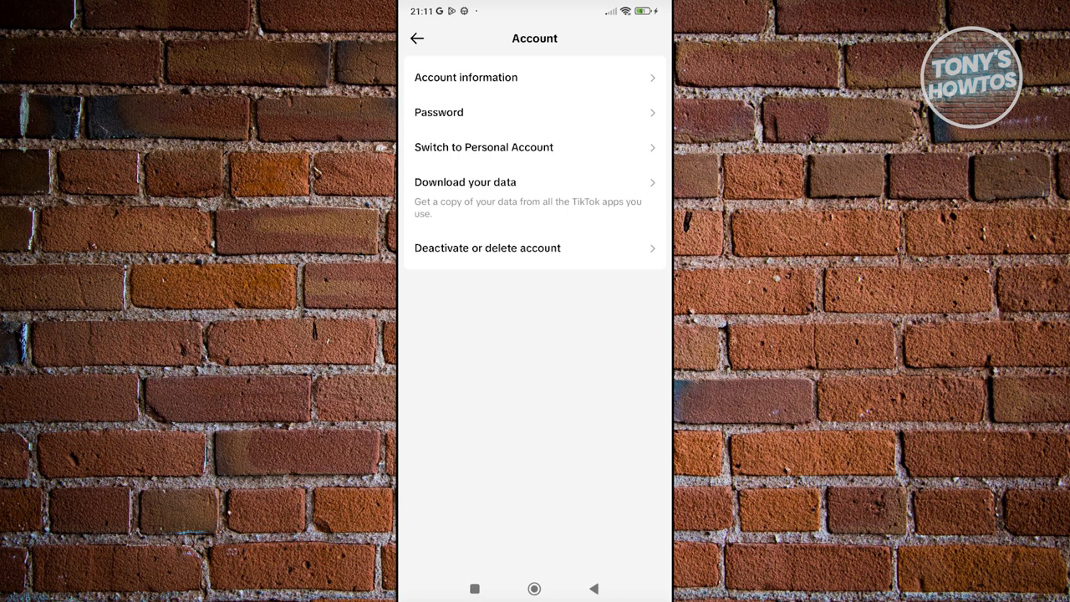
Open Account information to check the Philippines account region, then go home
click(466, 77)
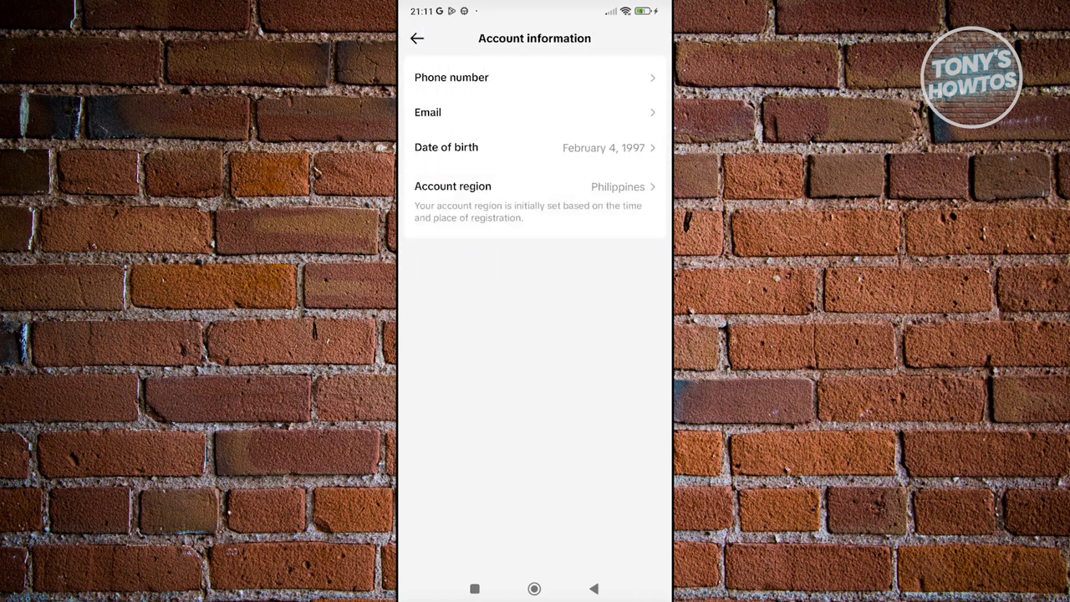
click(536, 185)
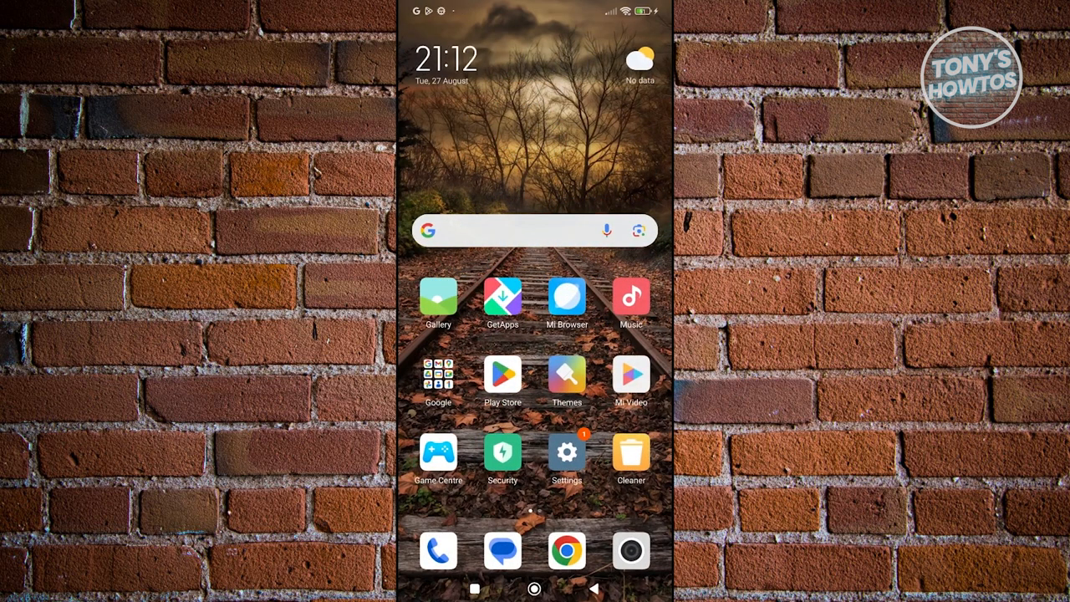
Open Android Settings on SIM cards & mobile networks
click(567, 452)
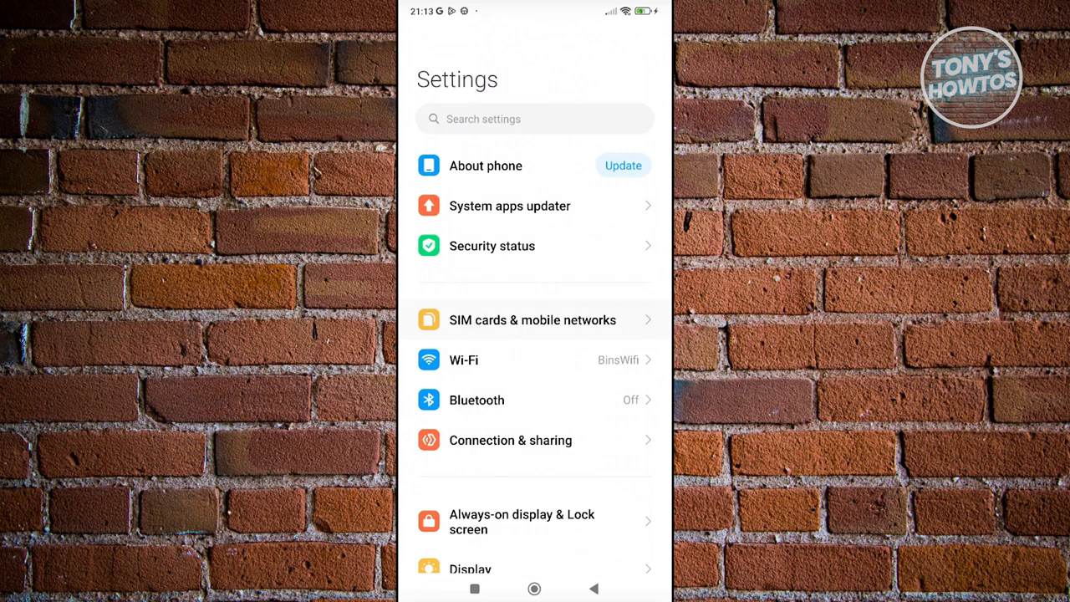
click(533, 320)
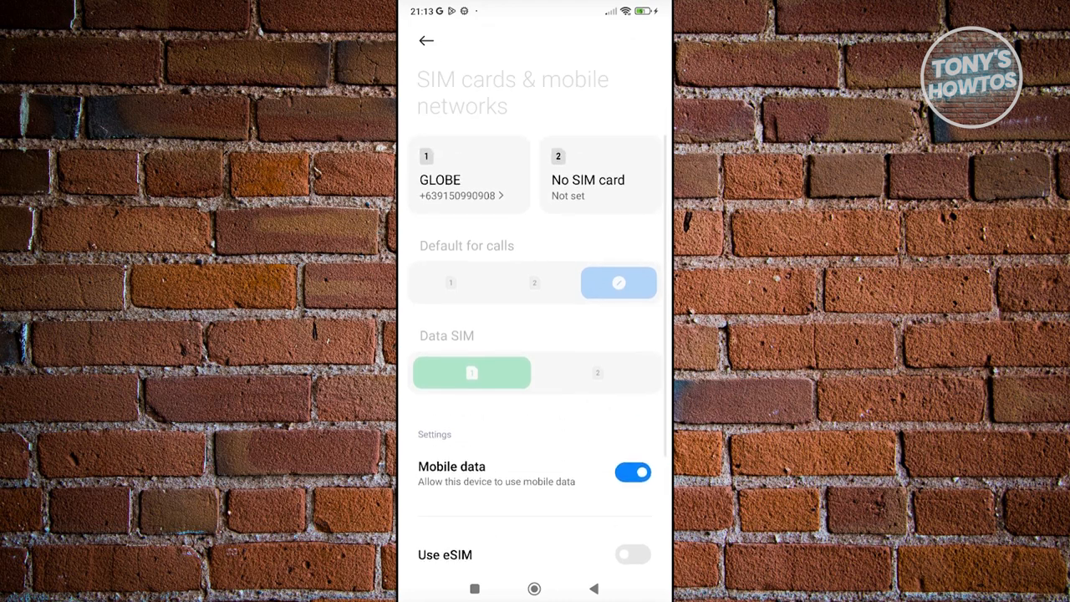
click(469, 175)
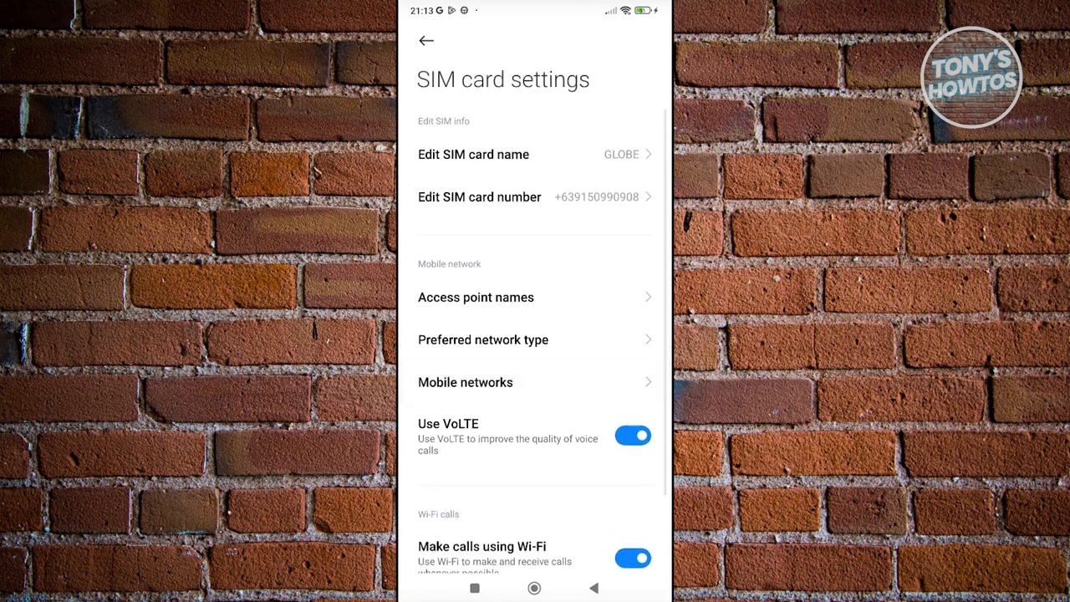
click(427, 40)
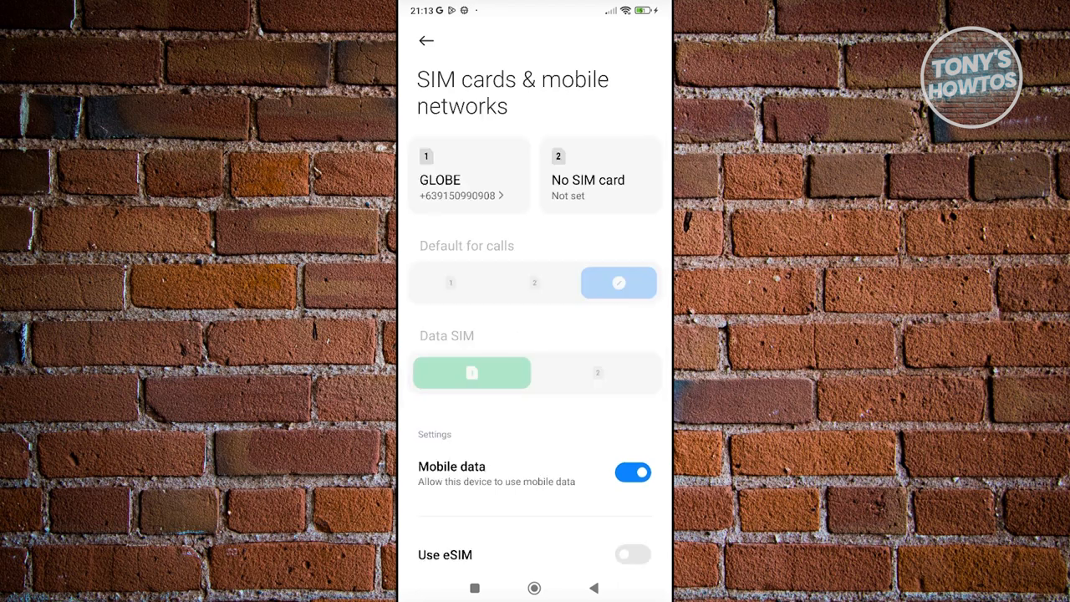
click(469, 176)
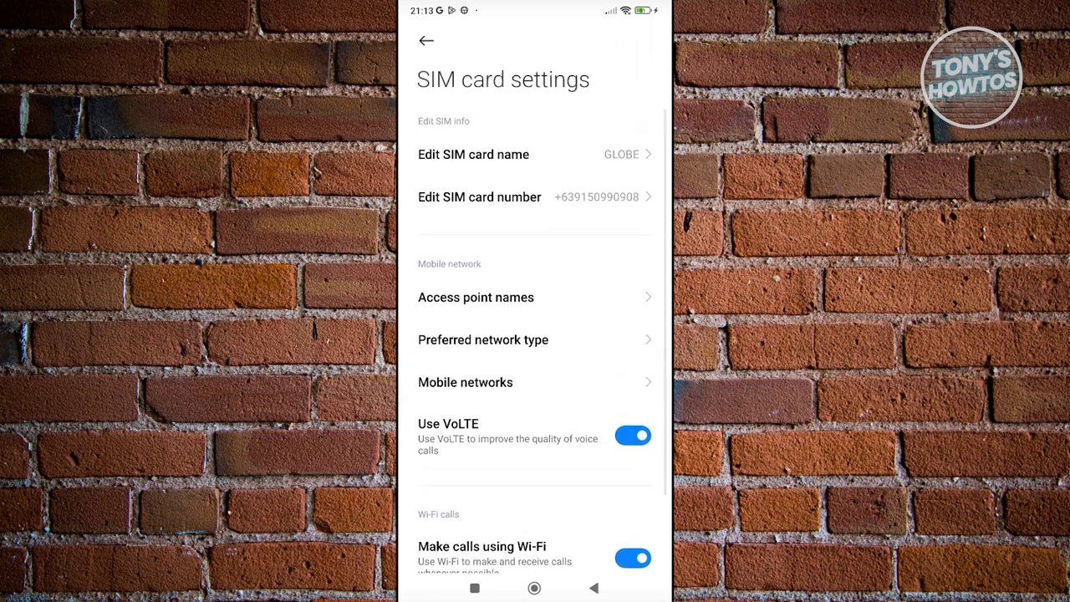
click(425, 40)
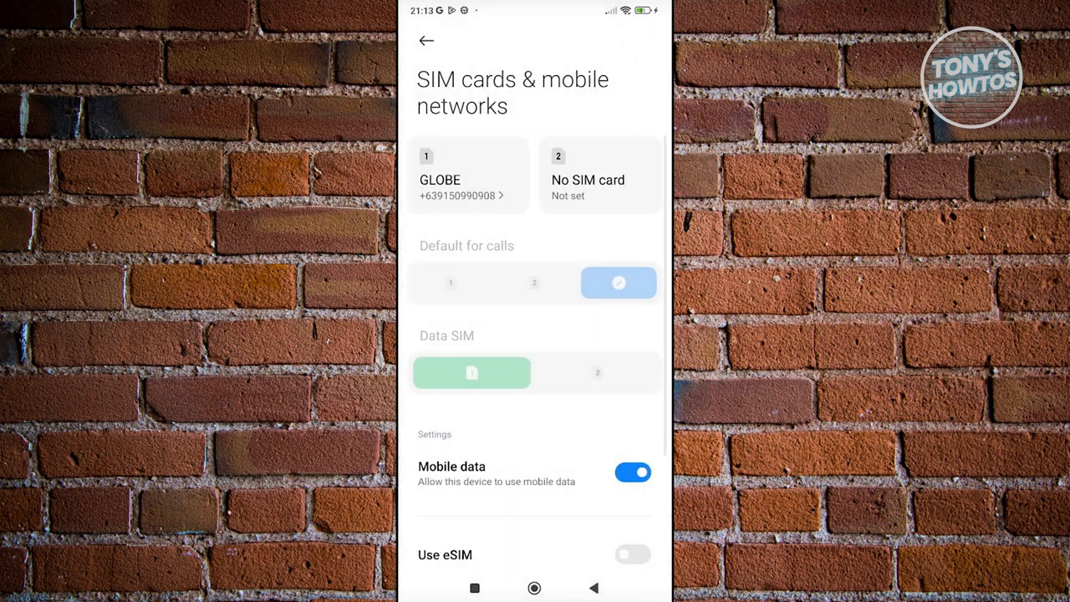